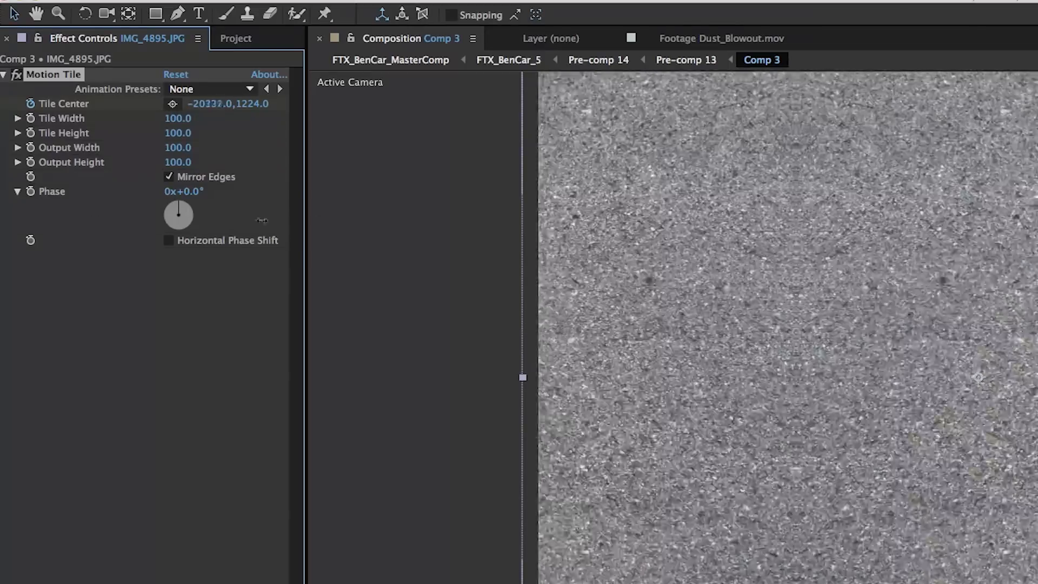
Step: Select the Look adjustment layer in FTX_BenCar_5 to show its Colorista III controls
{"action": "left_click_drag", "start_coordinate": [228, 103], "coordinate": [233, 104]}
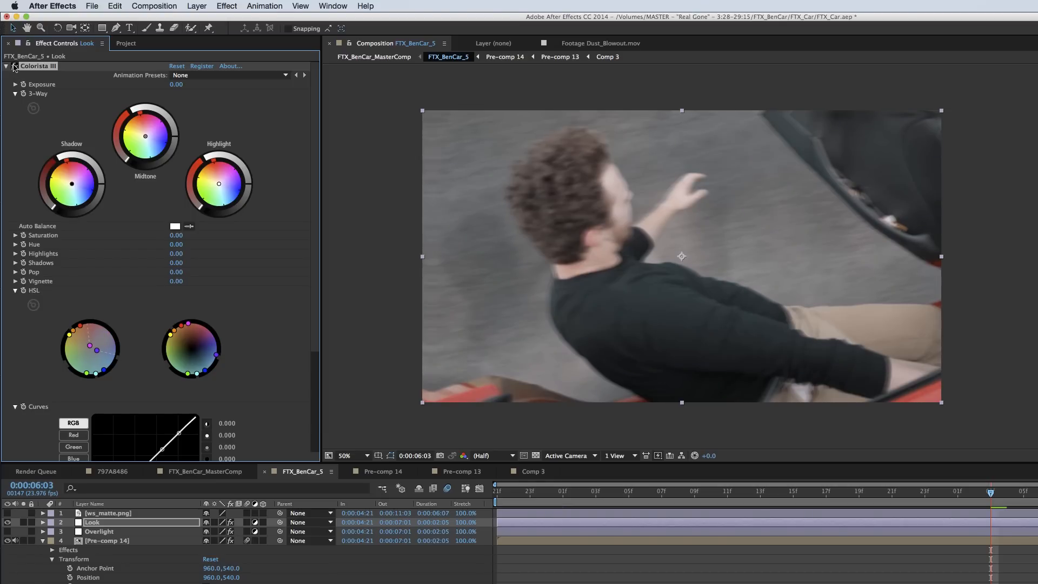
{"action": "left_click_drag", "start_coordinate": [145, 139], "coordinate": [140, 127]}
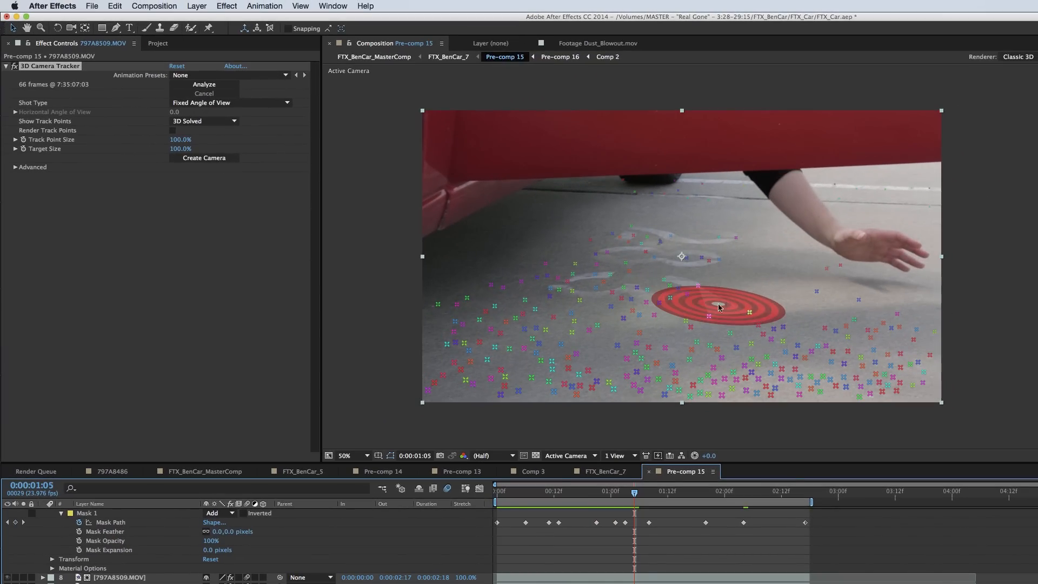
Step: Select 797A8509.MOV in Pre-comp 15 to display its 3D Camera Tracker track points
{"action": "left_click", "coordinate": [604, 471]}
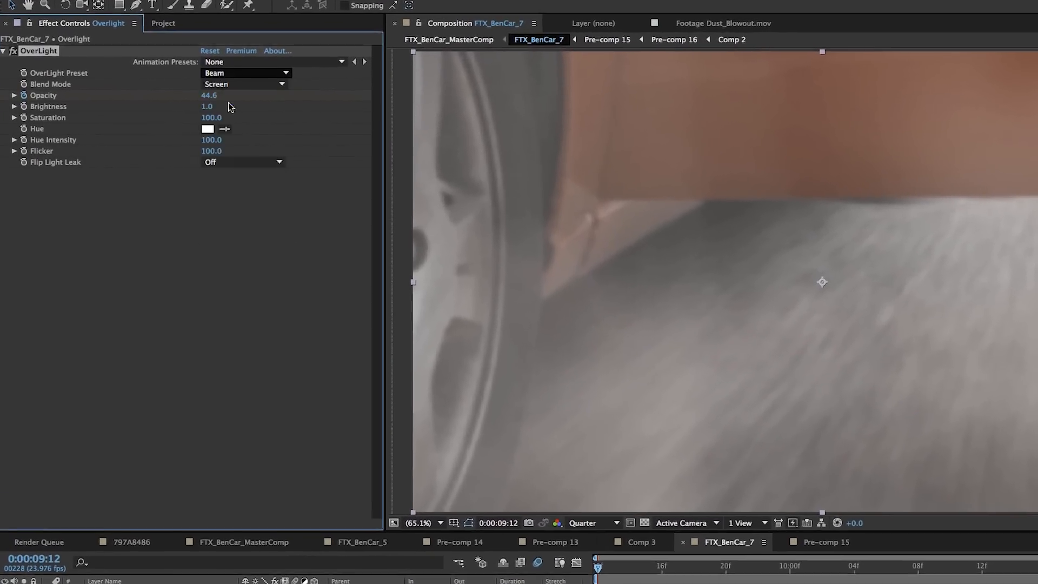
Step: Open the OverLight Preset dropdown on FTX_BenCar_7's Overlight layer
{"action": "left_click", "coordinate": [245, 73]}
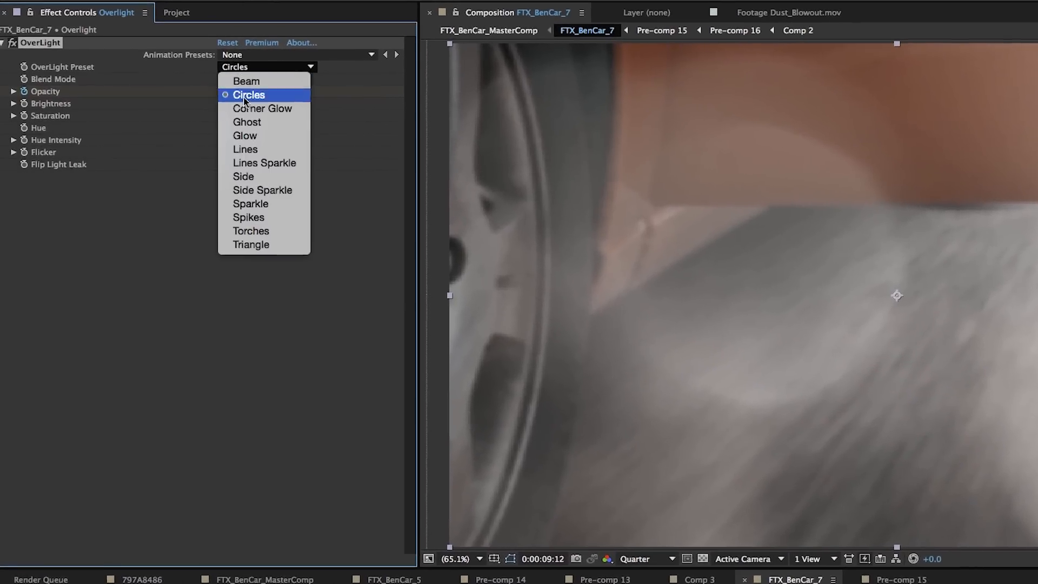